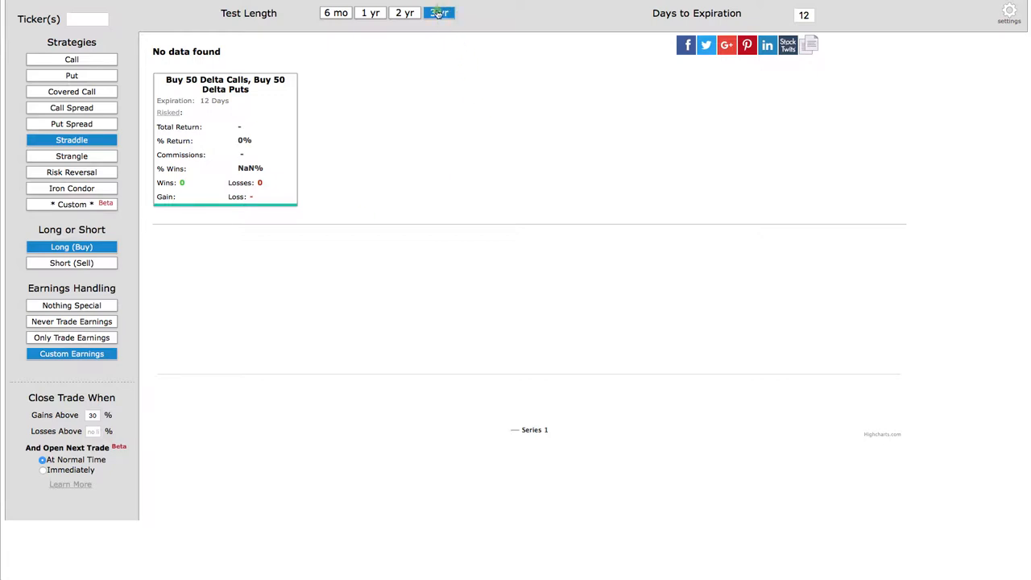
Set the Test Length to 3 yr.
click(436, 12)
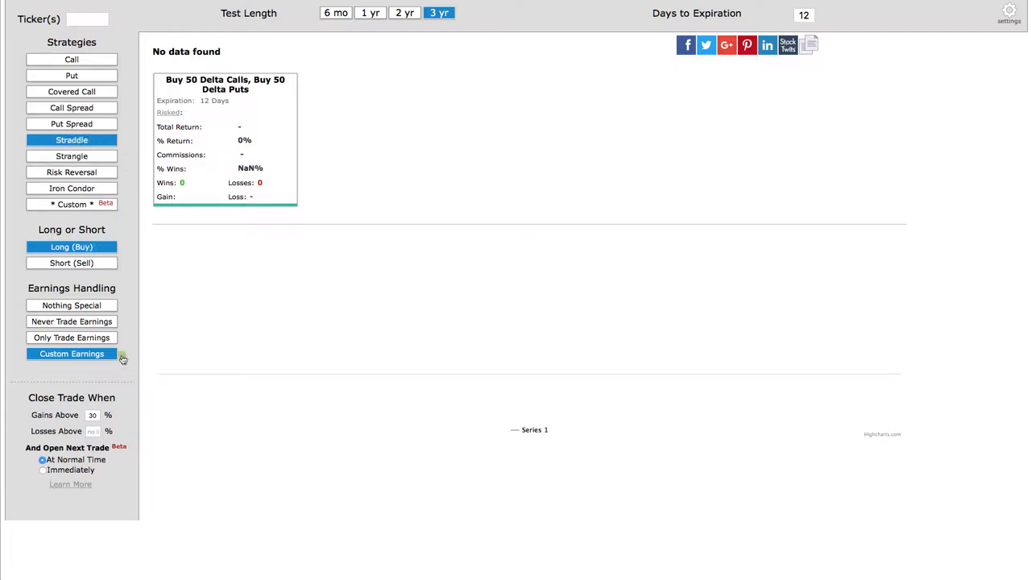
Open positions 6 days before earnings and close them 0 days before earnings.
click(71, 353)
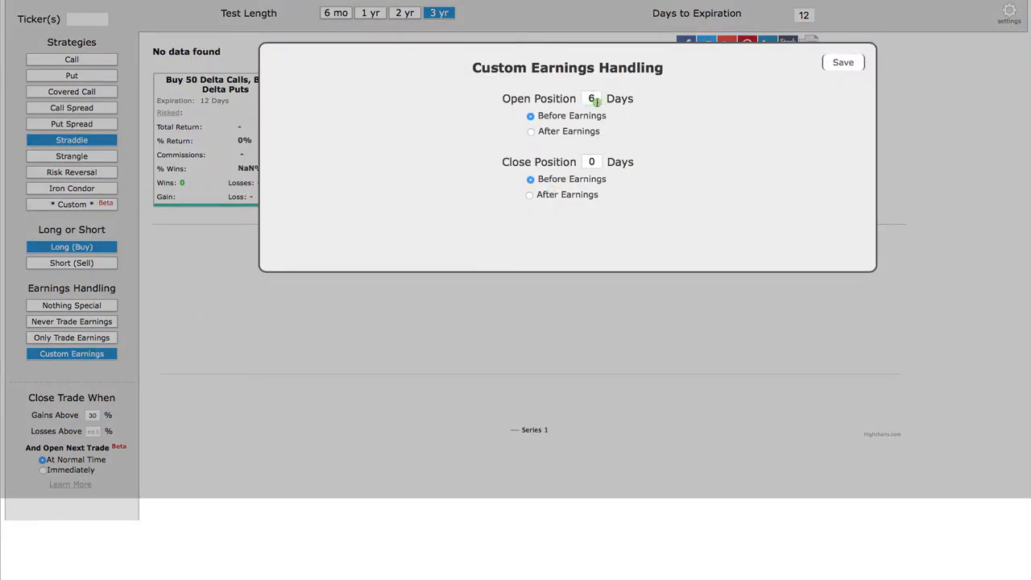
click(591, 98)
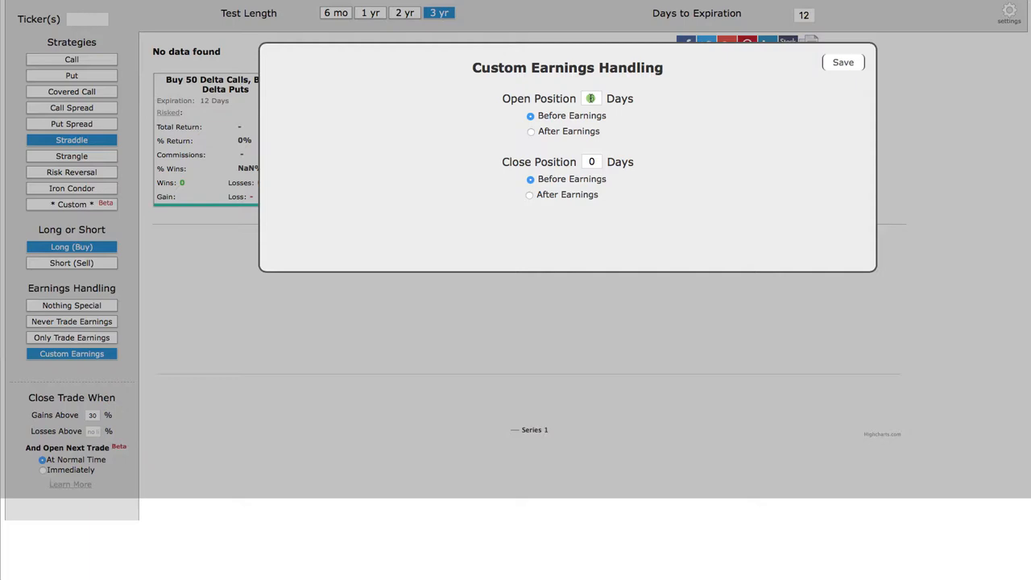
text(6)
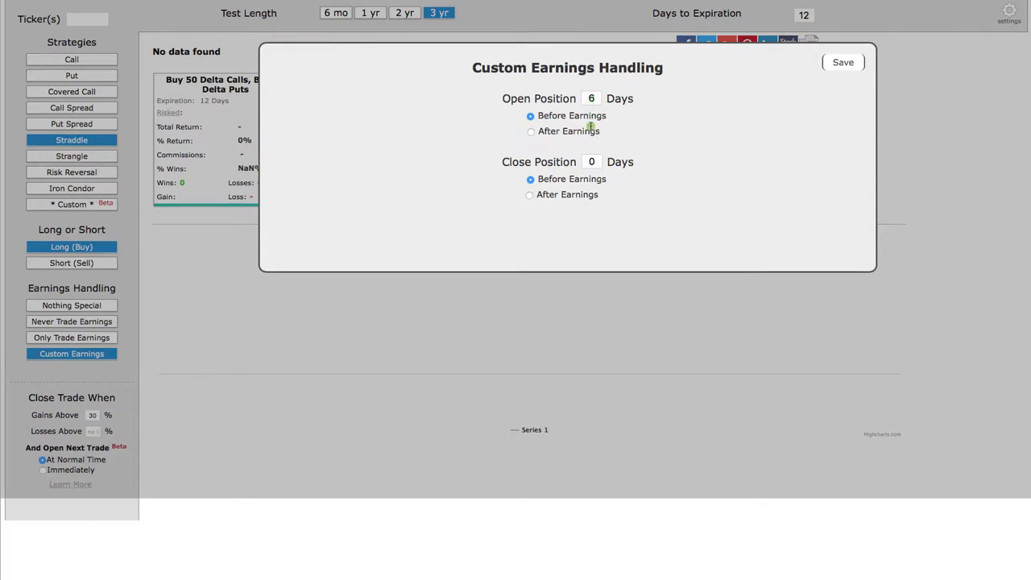
click(592, 162)
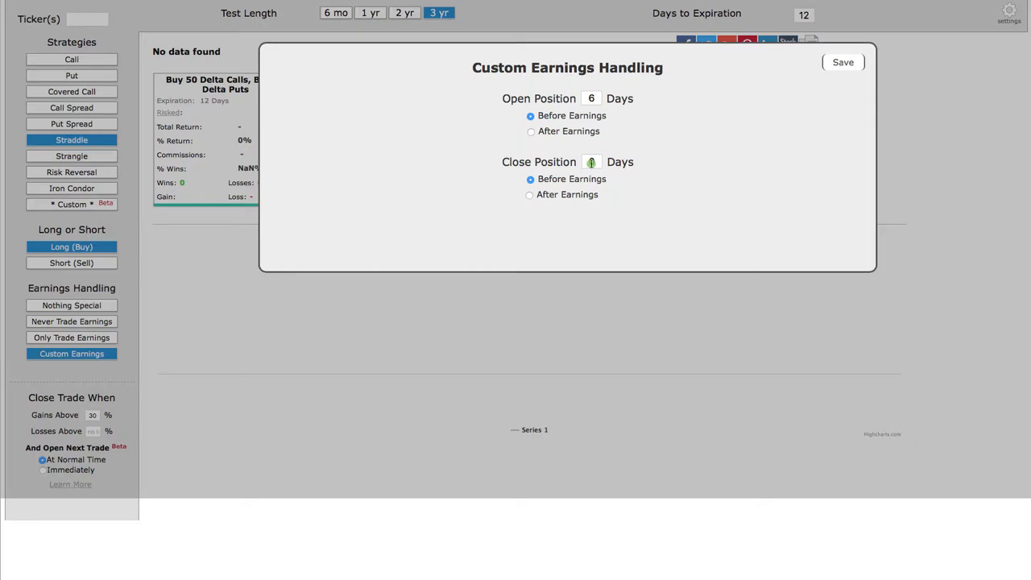
click(842, 62)
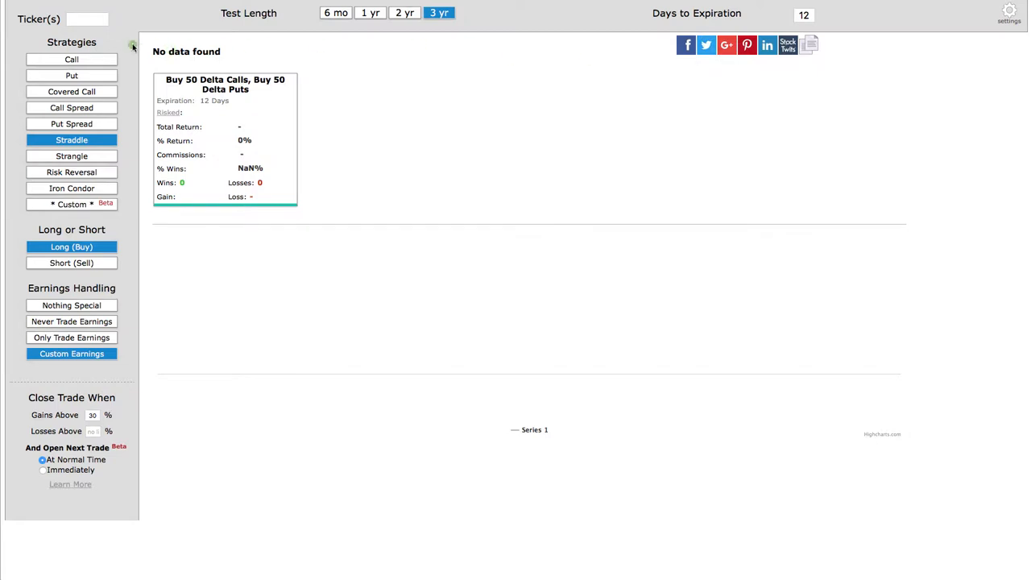
Enter MSFT as the ticker to backtest.
click(95, 19)
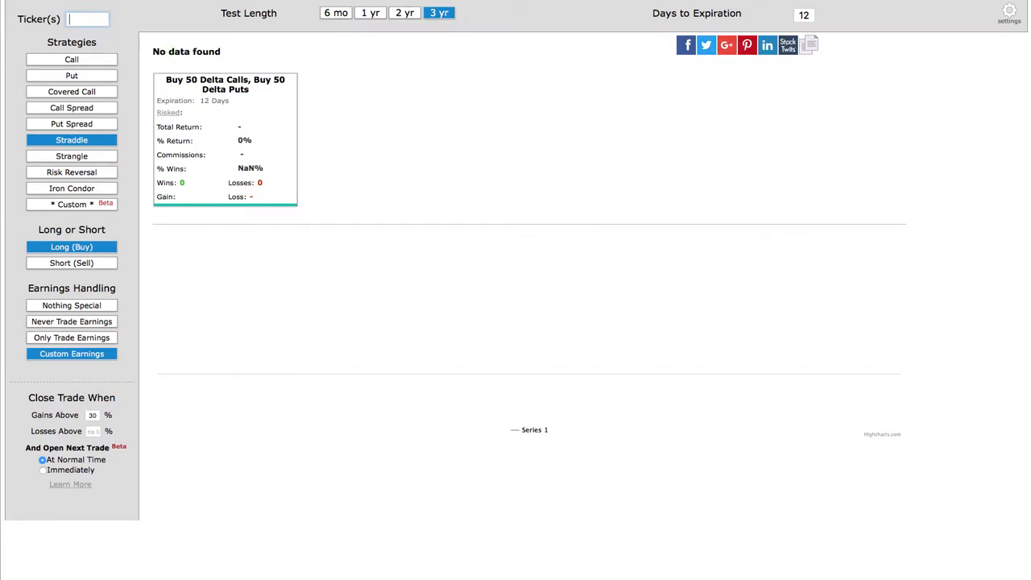
text(MSFT)
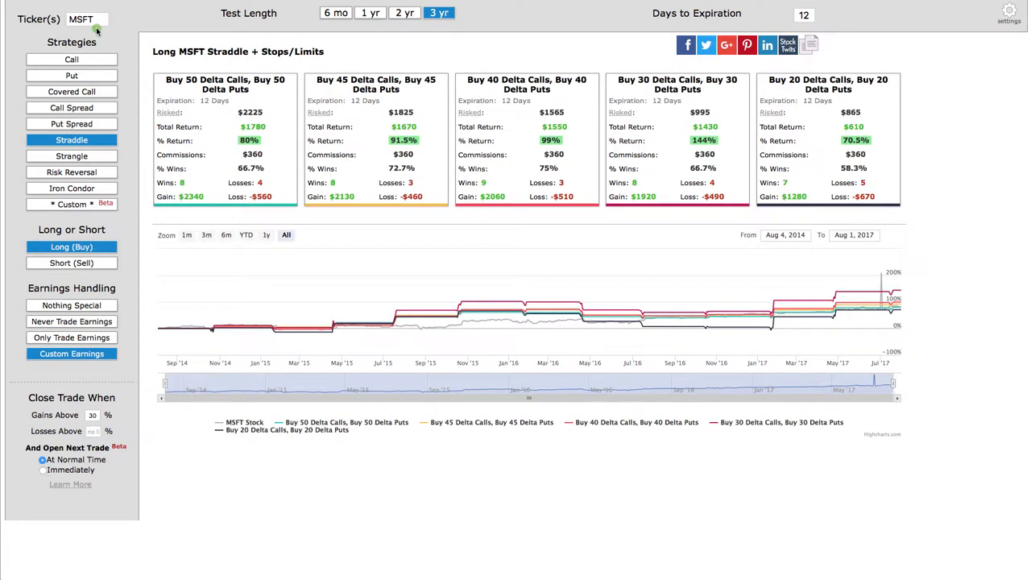
mouse_move(279, 124)
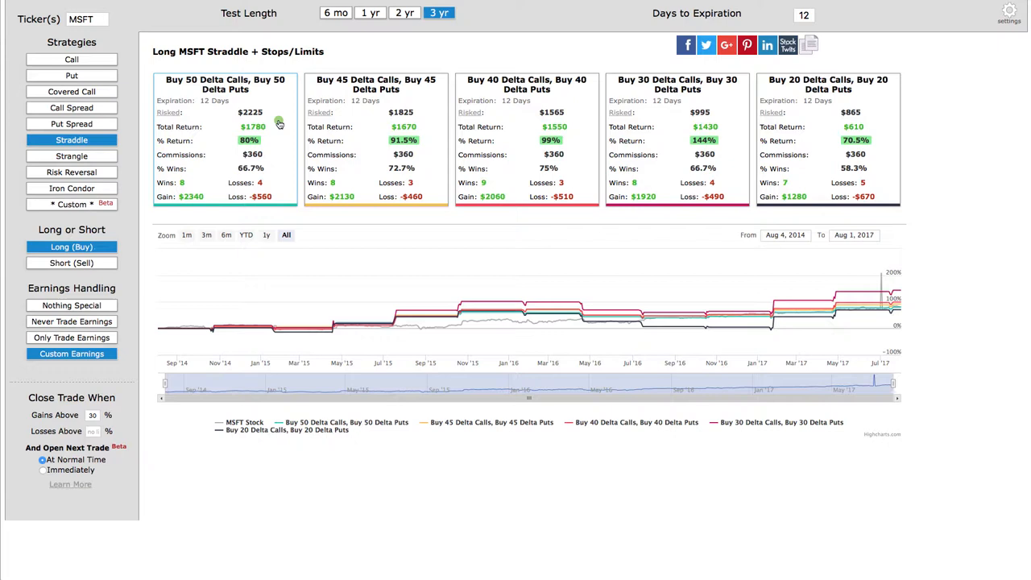
mouse_move(282, 126)
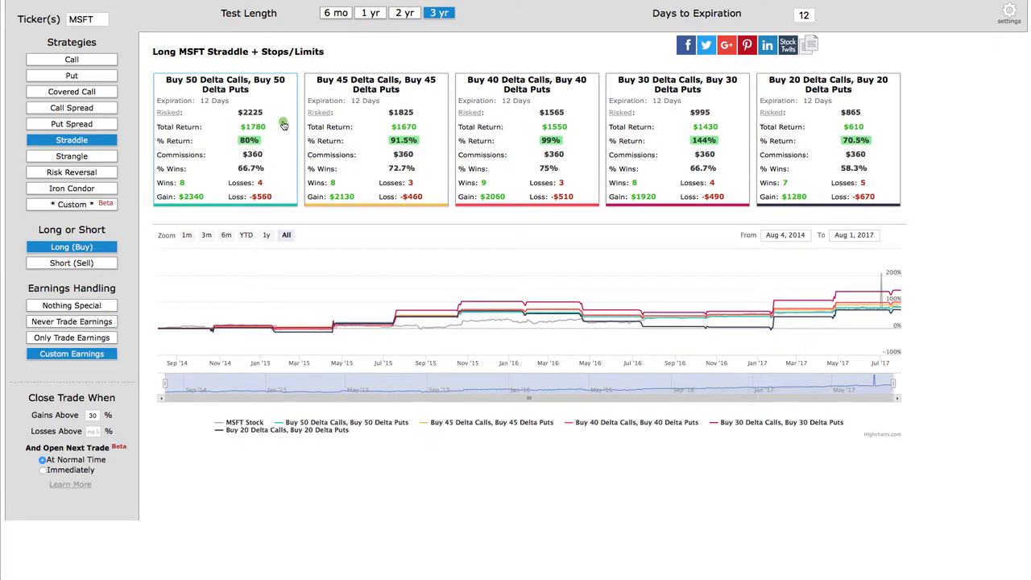
mouse_move(292, 115)
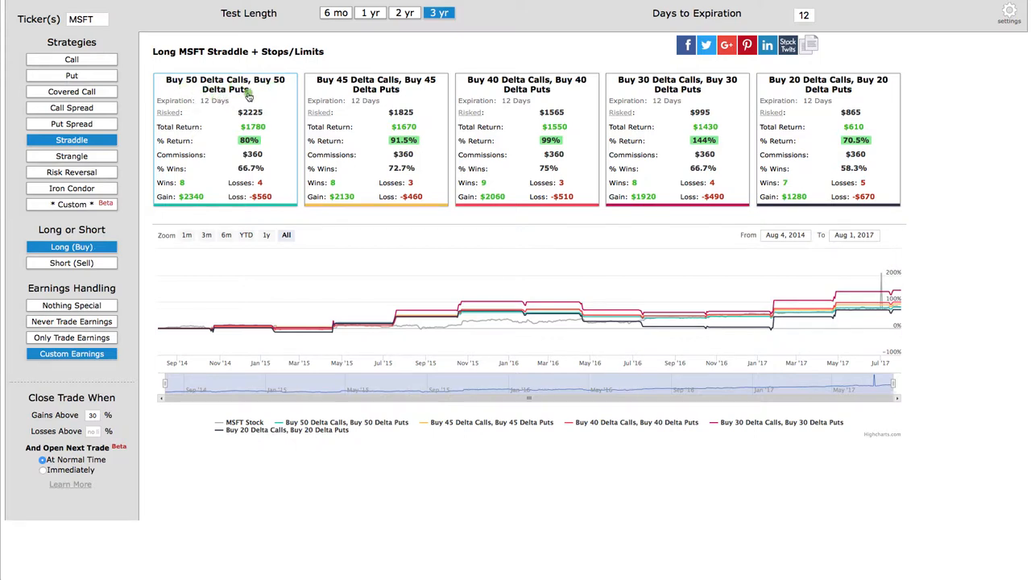
mouse_move(254, 157)
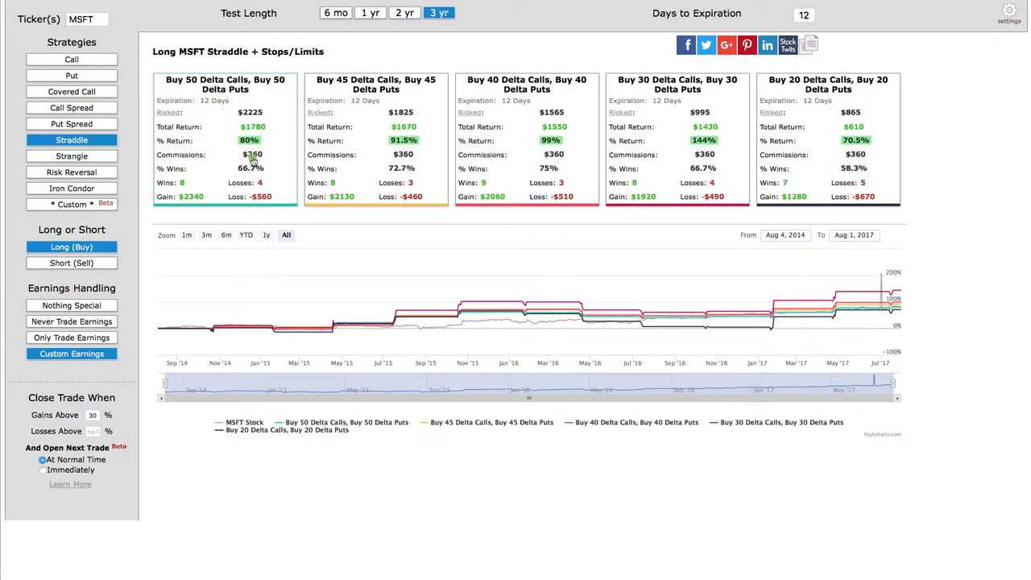
mouse_move(226, 121)
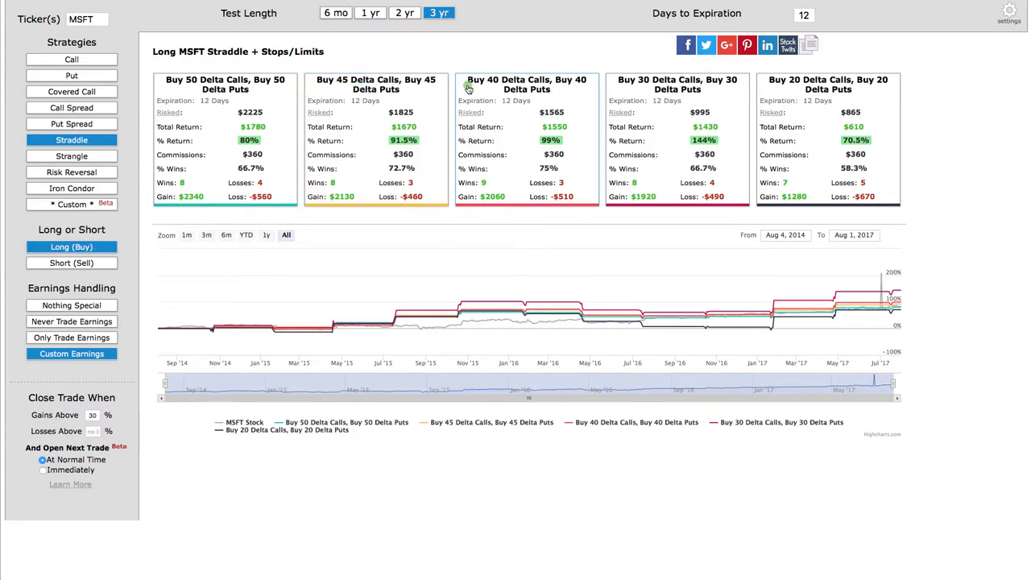
mouse_move(711, 141)
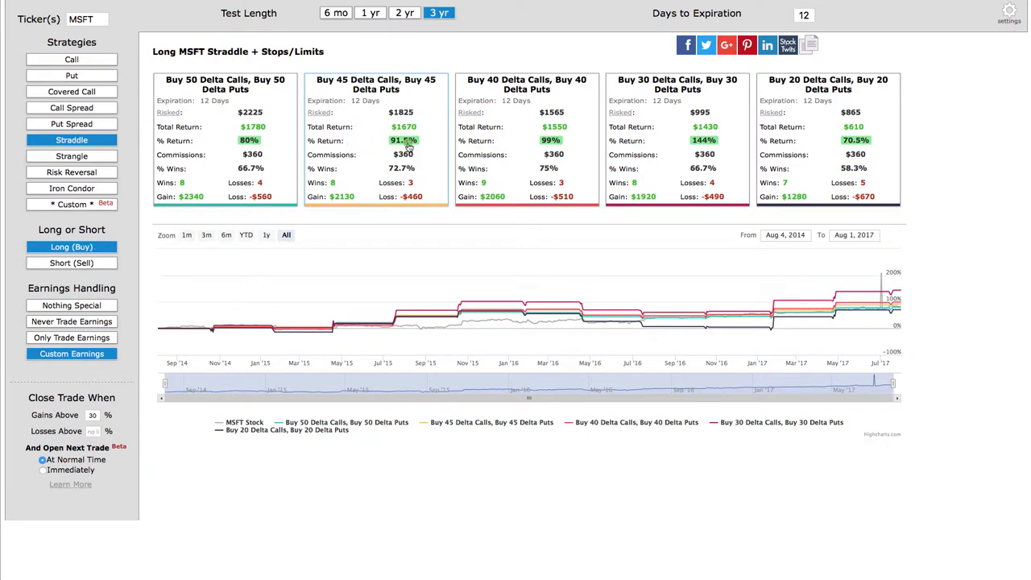
mouse_move(266, 152)
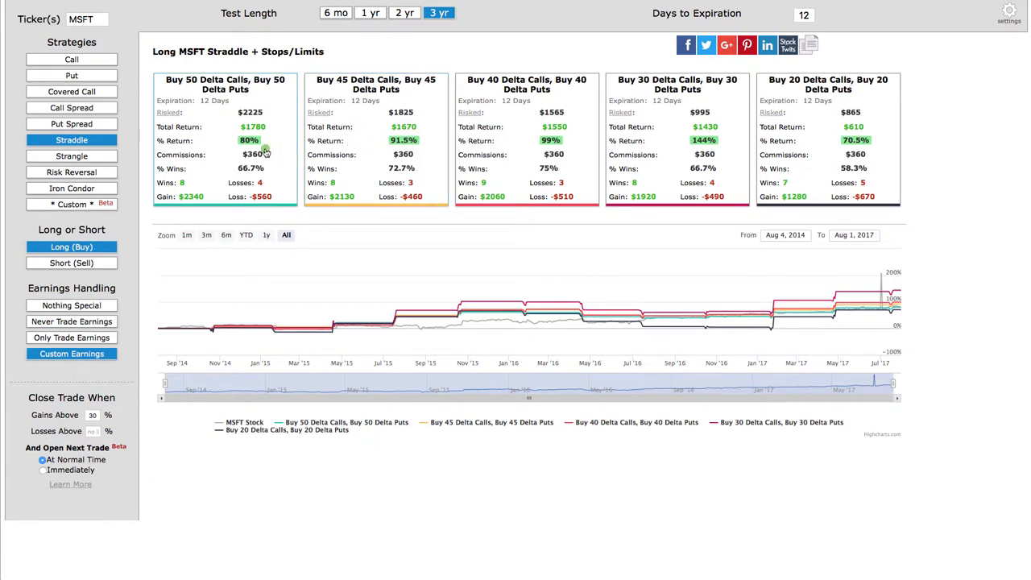
mouse_move(240, 109)
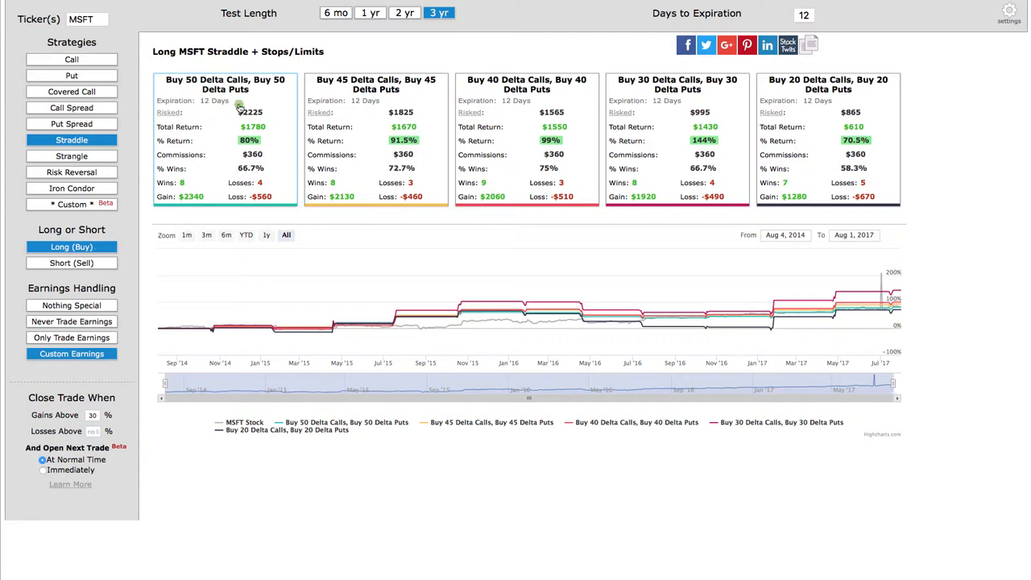
mouse_move(256, 91)
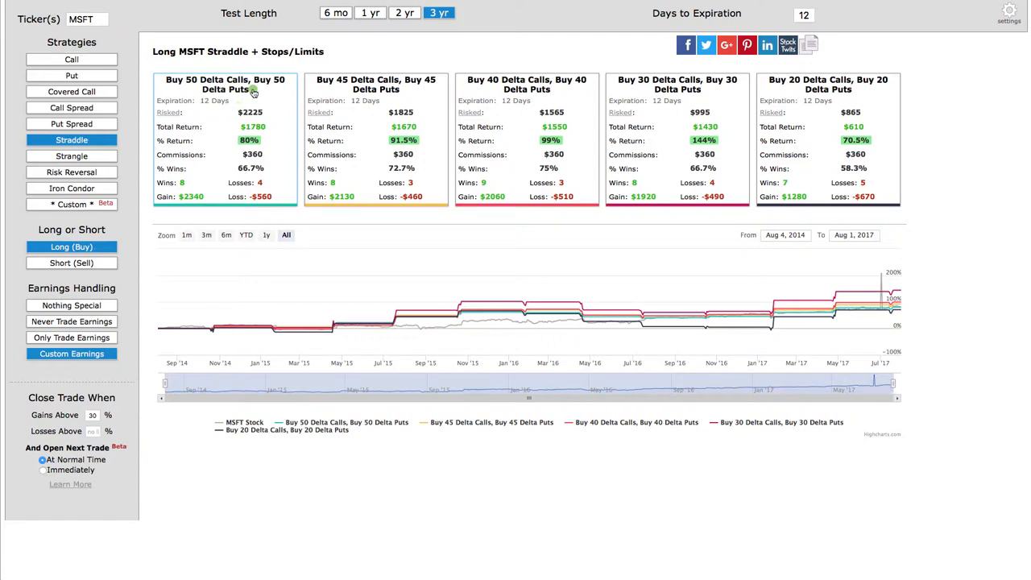
mouse_move(272, 143)
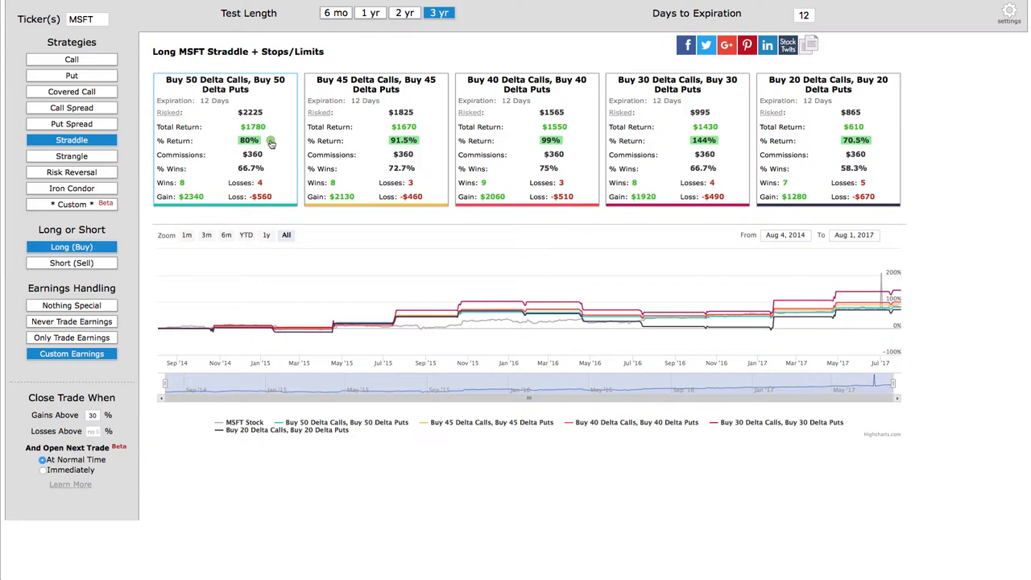
View the 50-delta straddle details (8 wins, 4 losses, 48 trades), then close them.
click(226, 137)
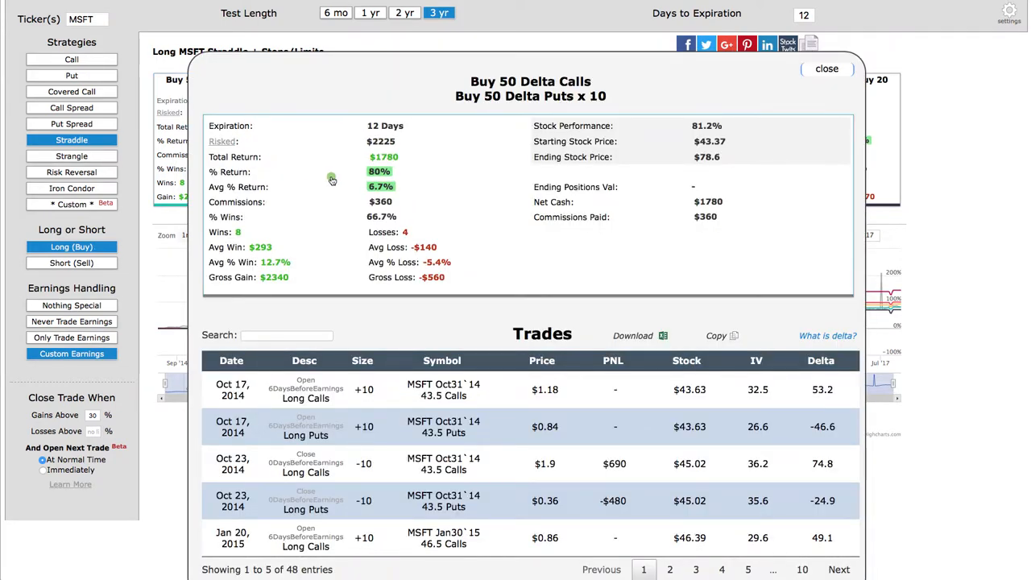
mouse_move(400, 139)
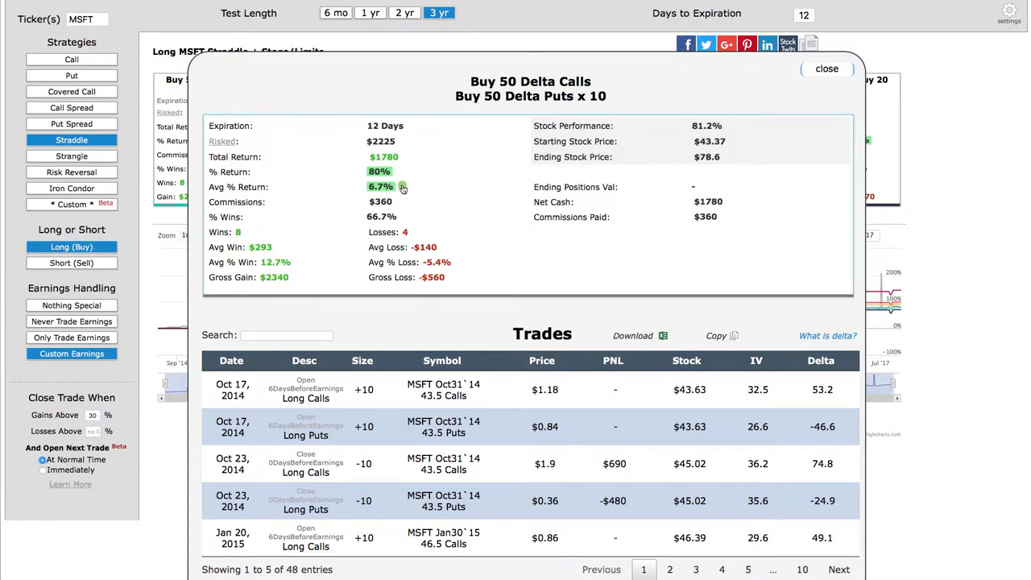
mouse_move(399, 187)
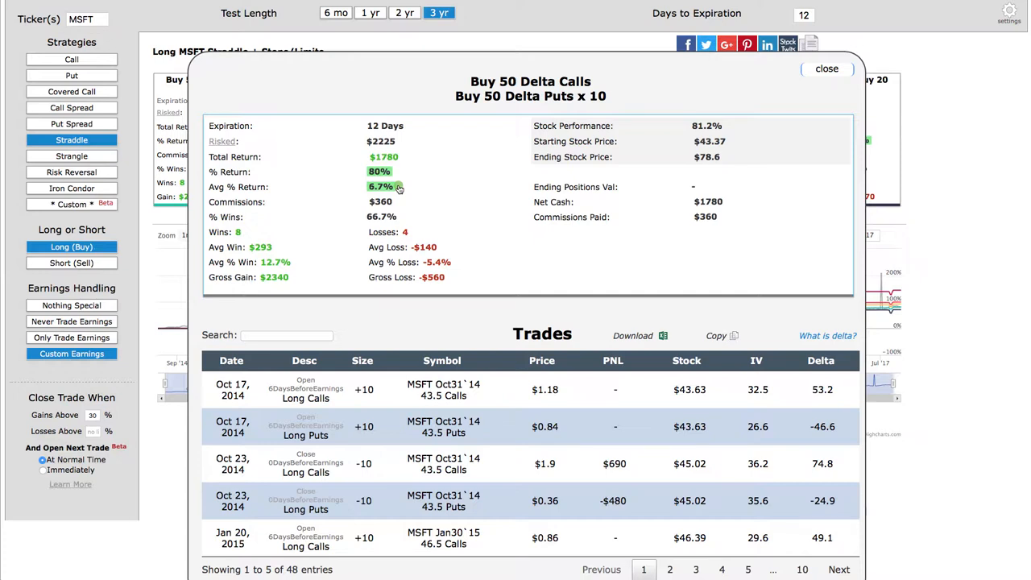
mouse_move(359, 217)
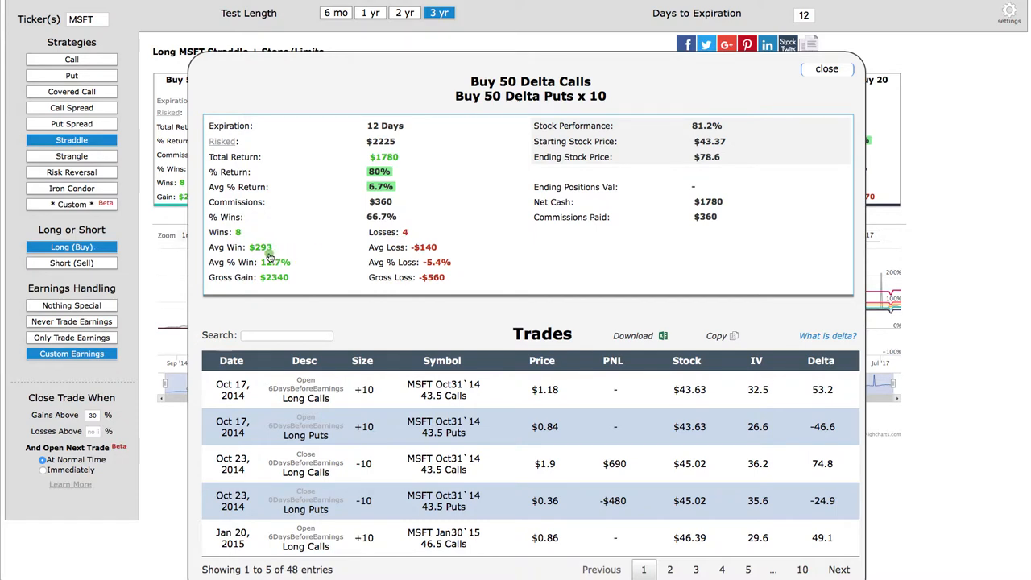
mouse_move(263, 255)
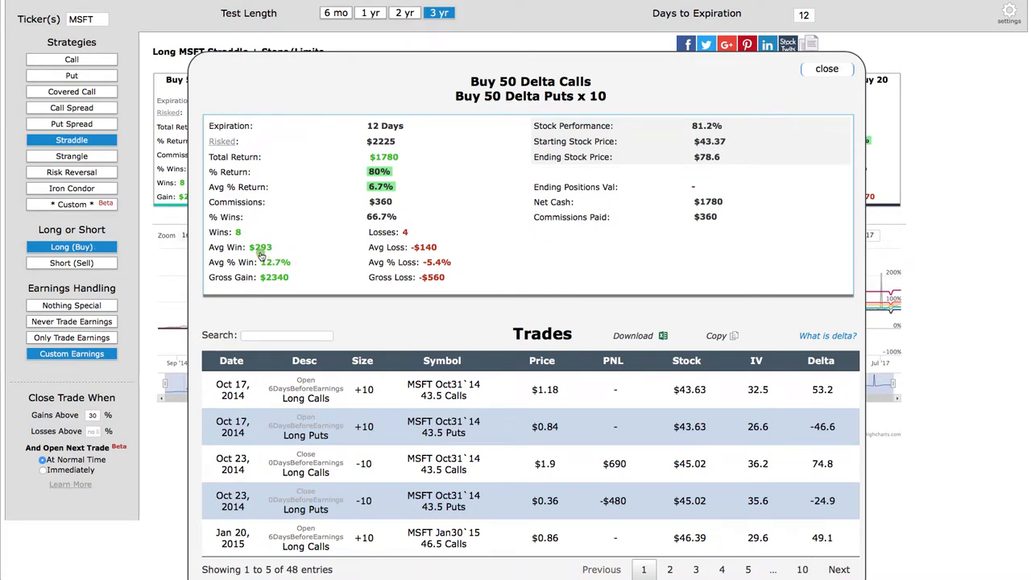
mouse_move(433, 256)
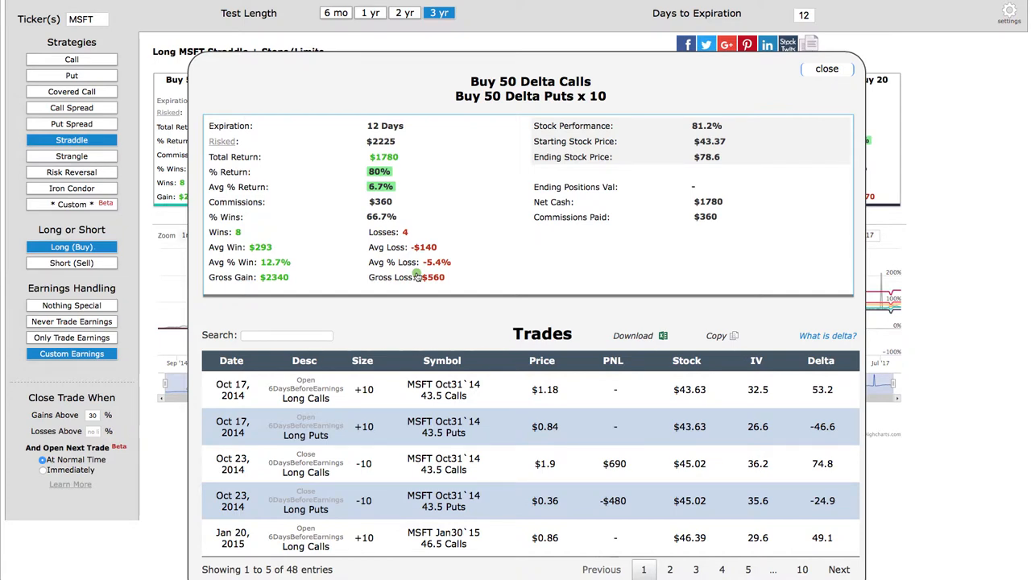
mouse_move(819, 91)
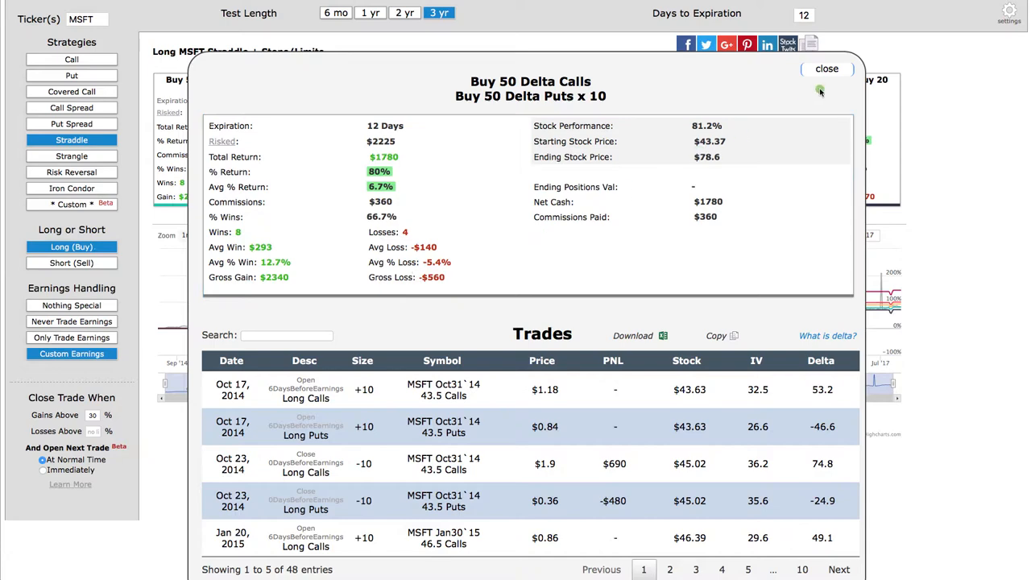
click(827, 68)
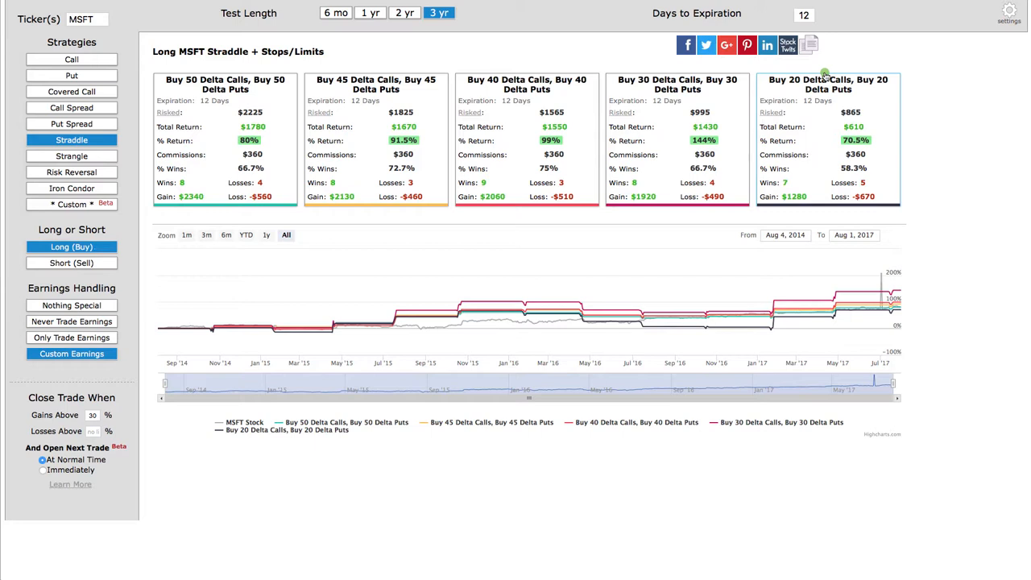
mouse_move(503, 30)
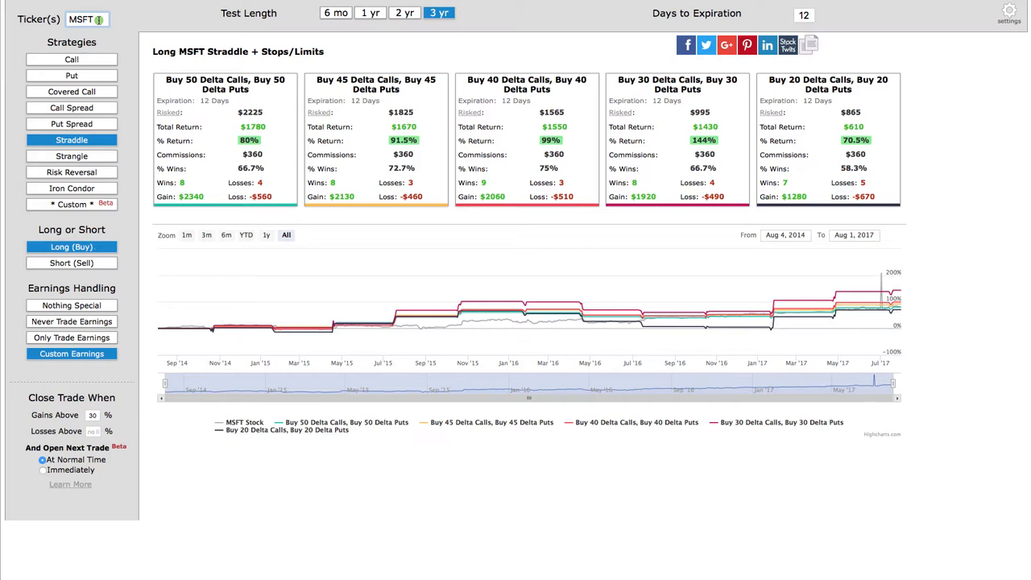
Enter IBM as the ticker to rerun the straddle backtest.
text(IBM)
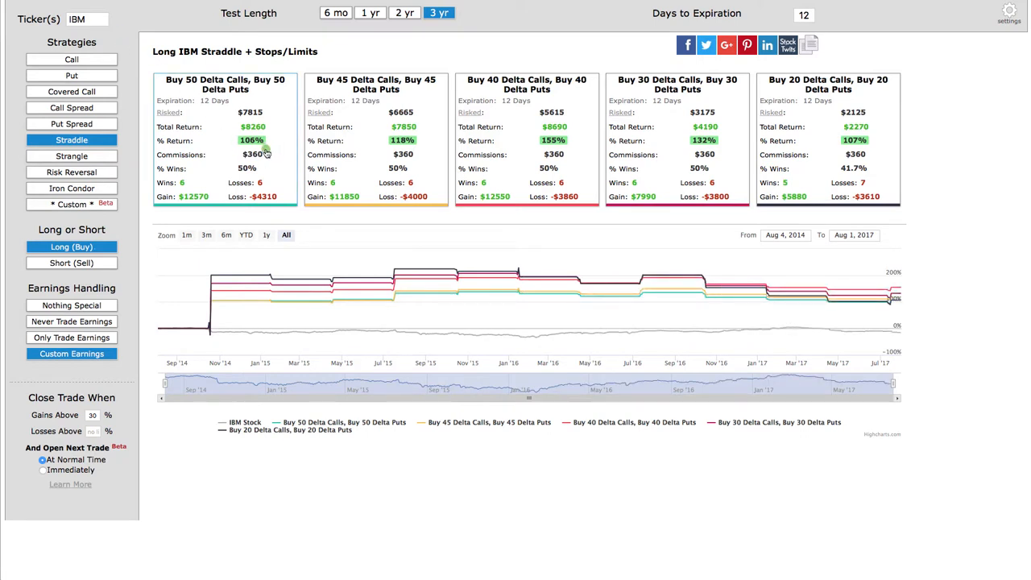
mouse_move(185, 189)
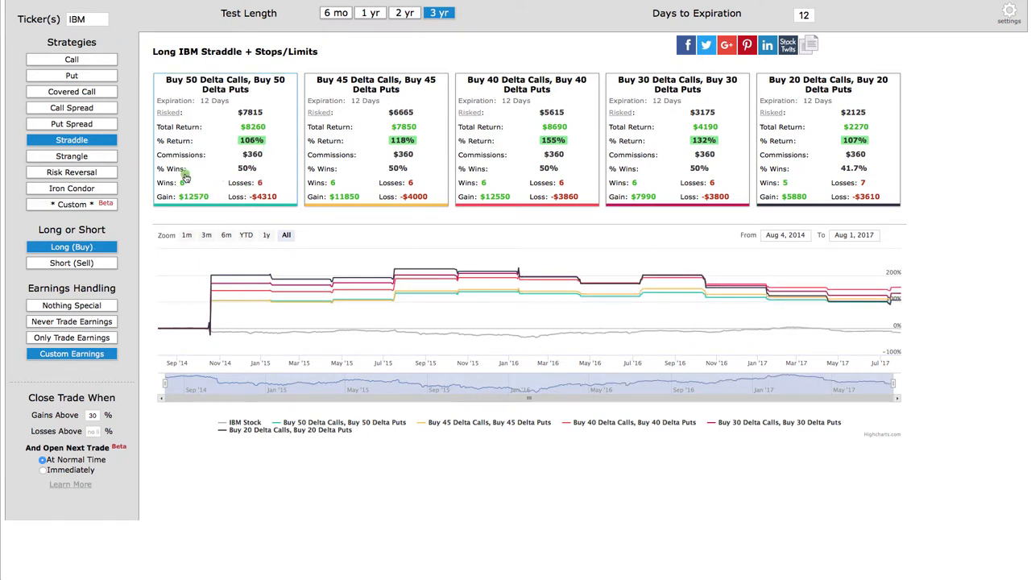
mouse_move(252, 126)
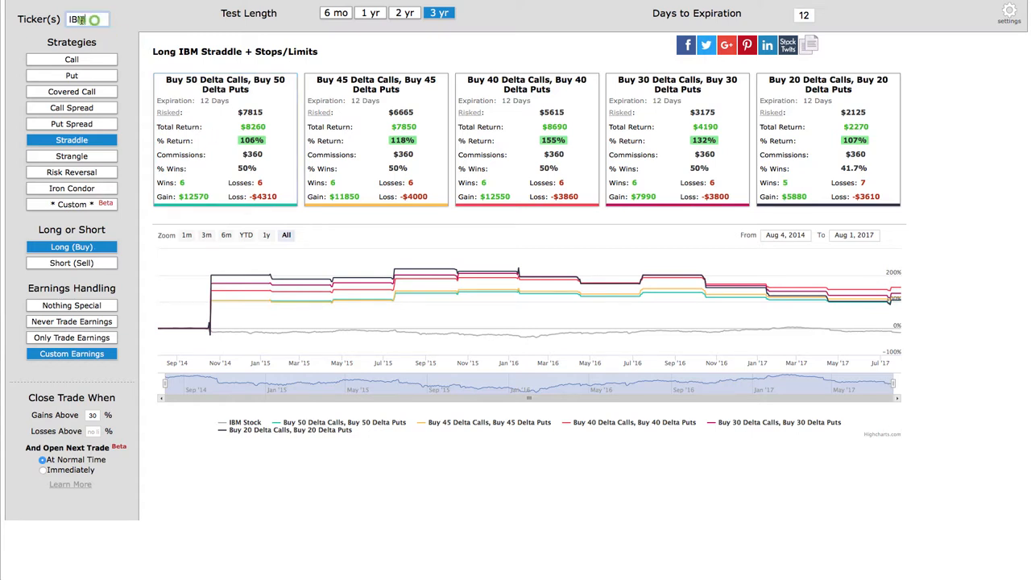
Enter FB as the ticker to rerun the straddle backtest.
text(FB)
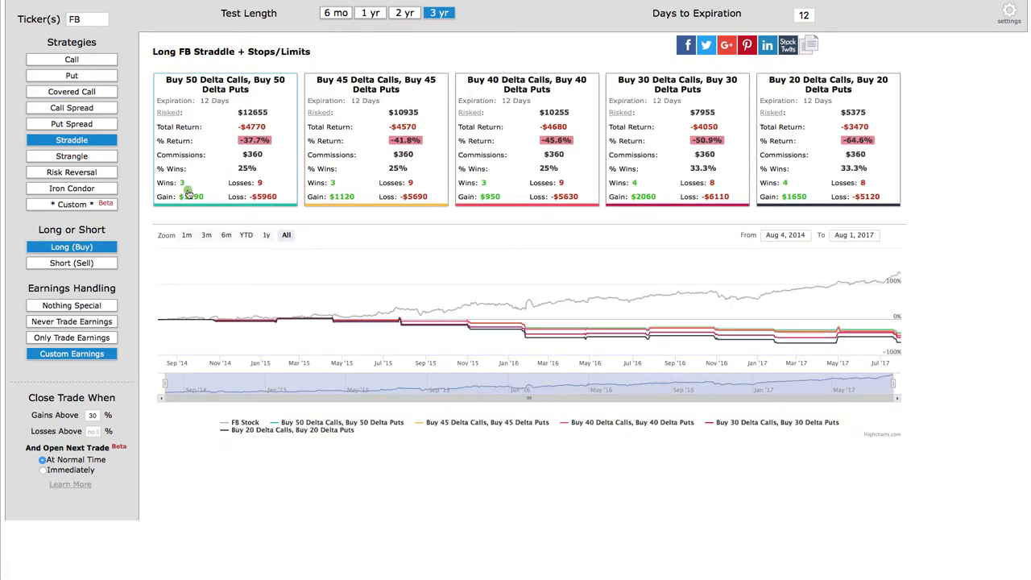
mouse_move(260, 186)
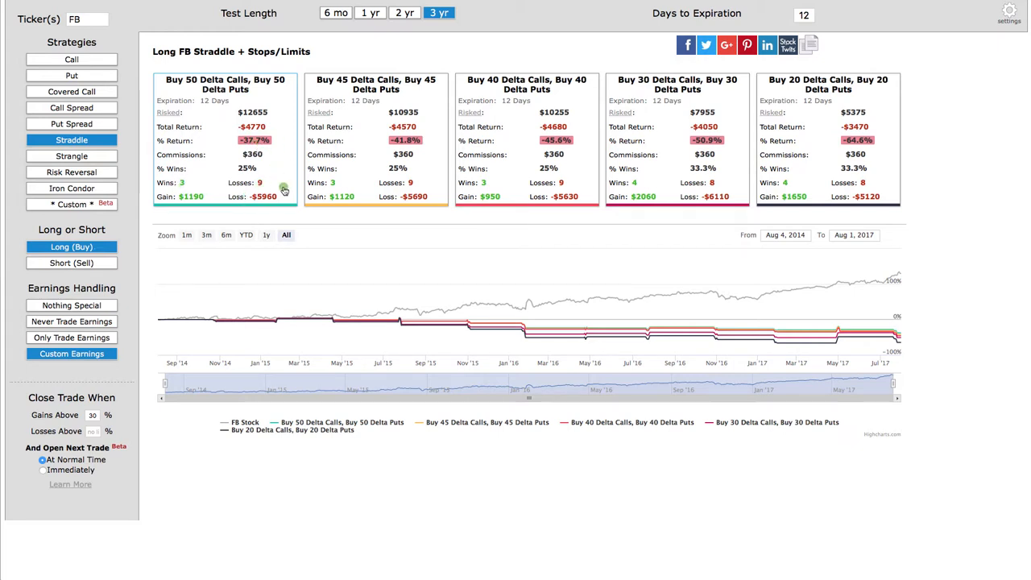
mouse_move(983, 275)
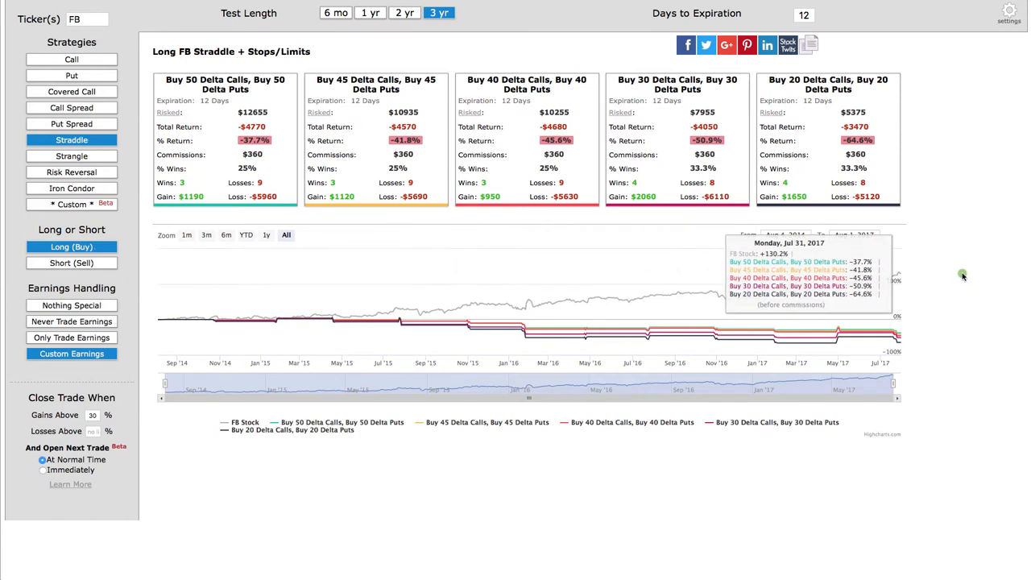
mouse_move(963, 277)
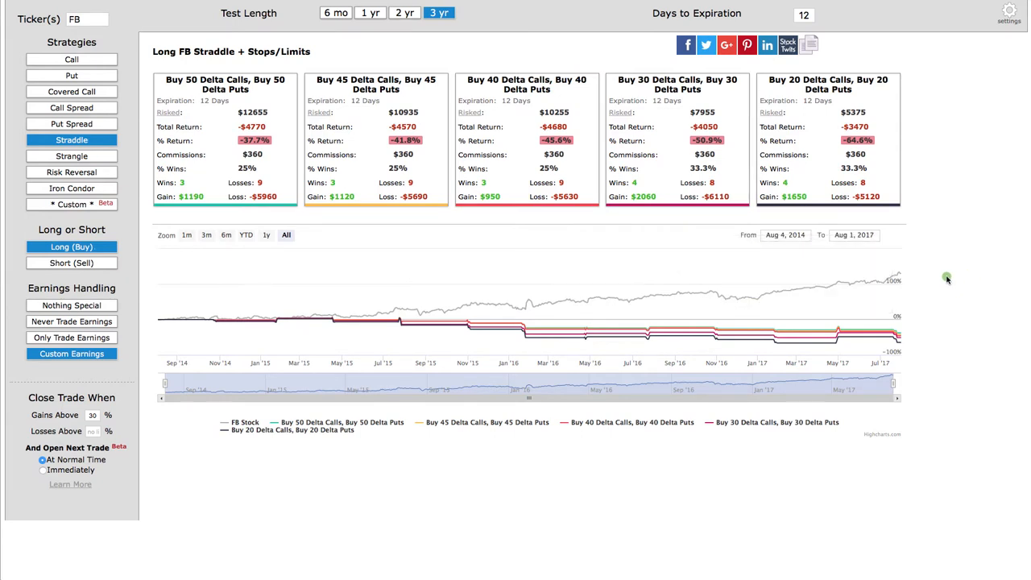